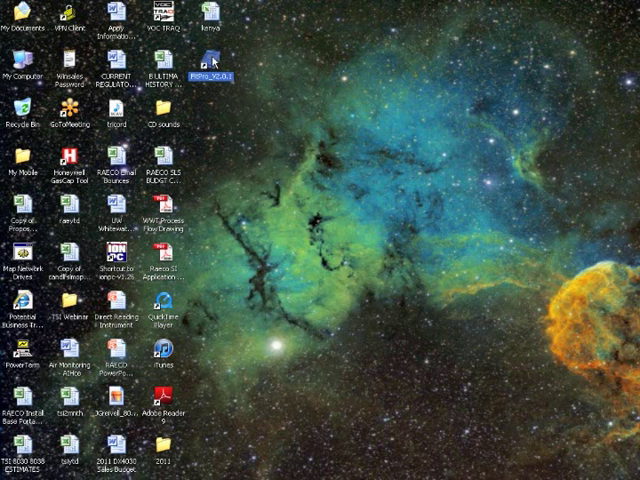
# Launch FitPro, keep the current active database and decline the daily checks.
pyautogui.doubleClick(200, 68)
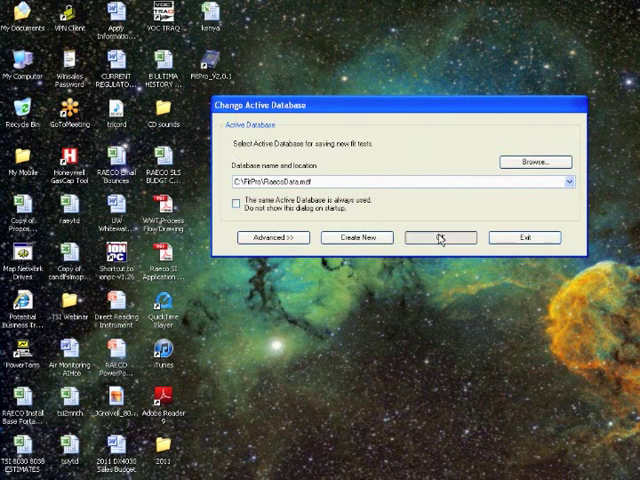
pyautogui.click(438, 236)
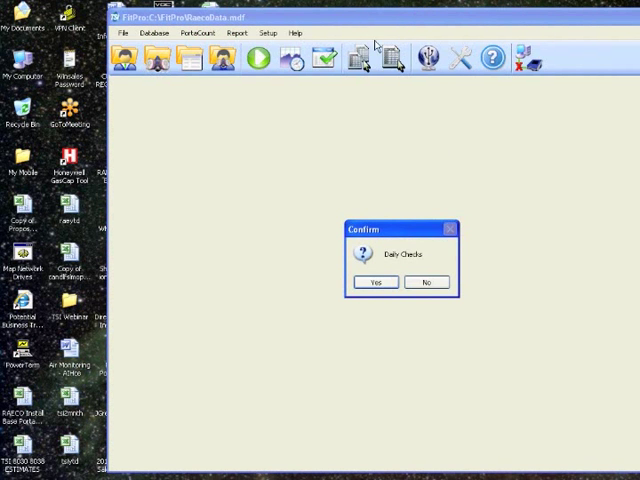
pyautogui.click(424, 280)
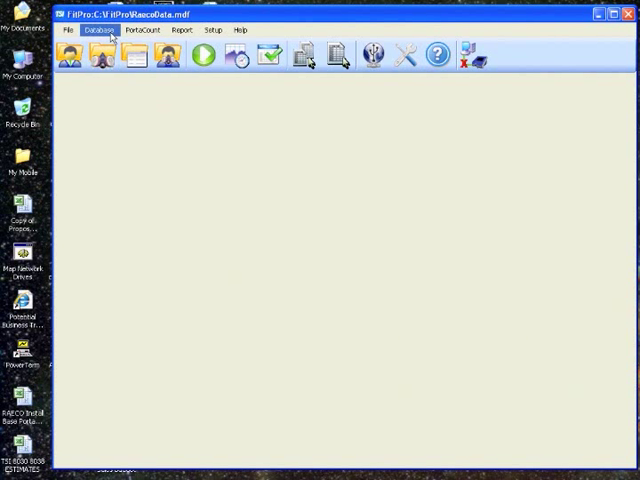
# Bring up the FitPro Flash Drive Database Exchange window from the Database menu.
pyautogui.click(100, 28)
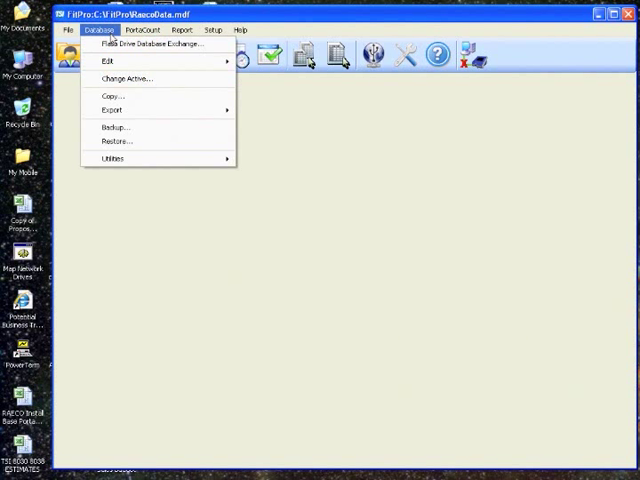
pyautogui.moveTo(156, 44)
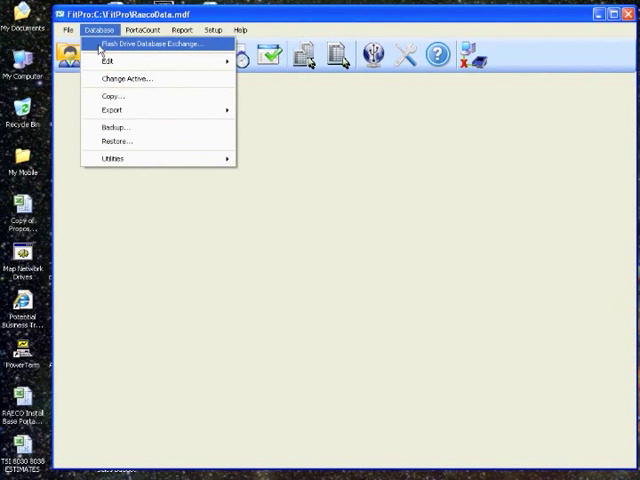
pyautogui.click(156, 44)
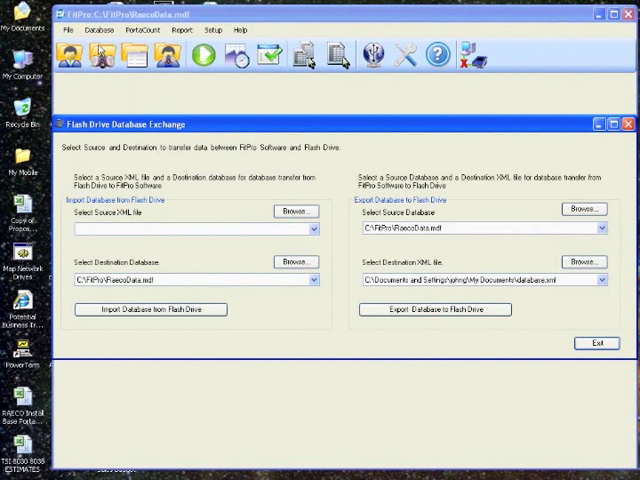
pyautogui.moveTo(372, 248)
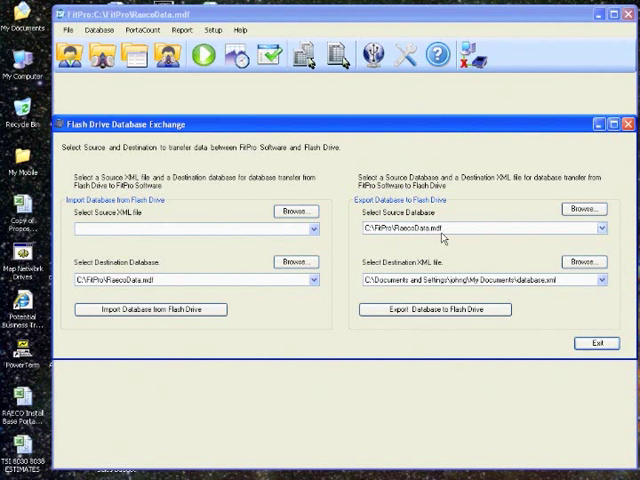
pyautogui.moveTo(428, 268)
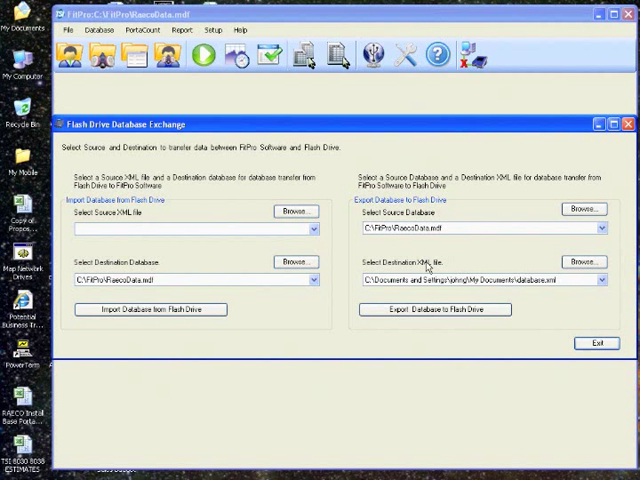
pyautogui.moveTo(512, 264)
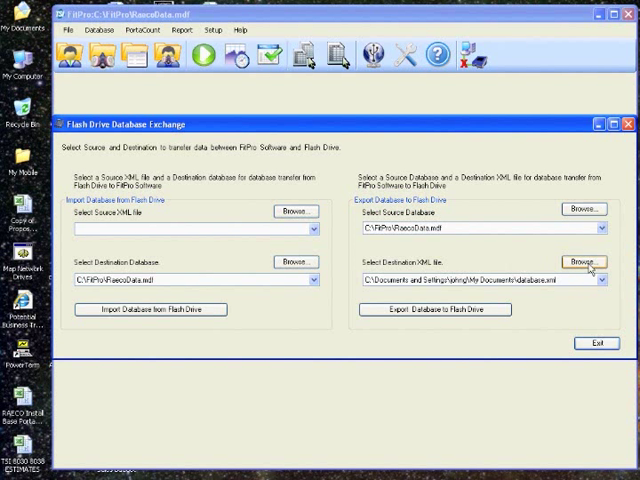
# Set the export destination to a WebDemo XML file on the Removable Disk.
pyautogui.click(584, 264)
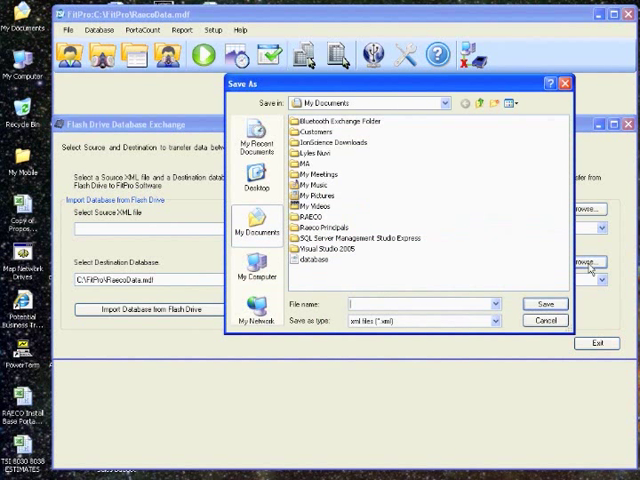
pyautogui.moveTo(262, 270)
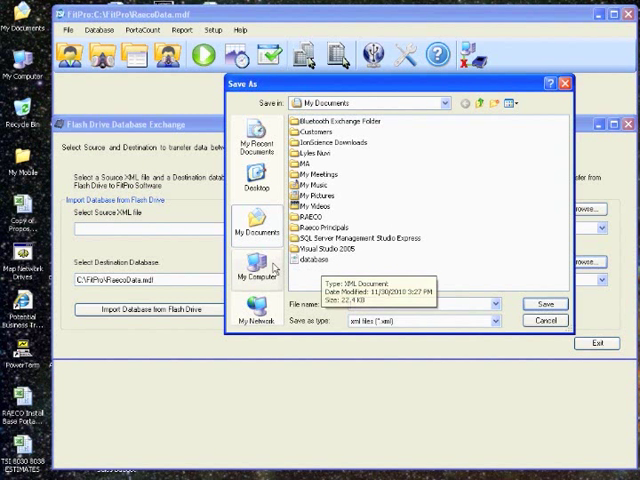
pyautogui.click(256, 268)
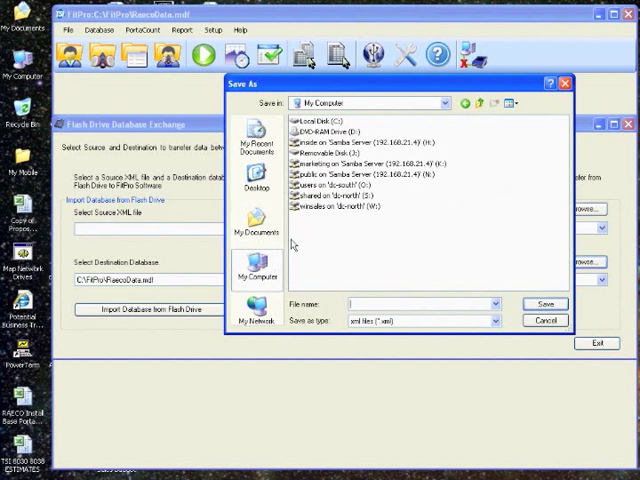
pyautogui.moveTo(348, 160)
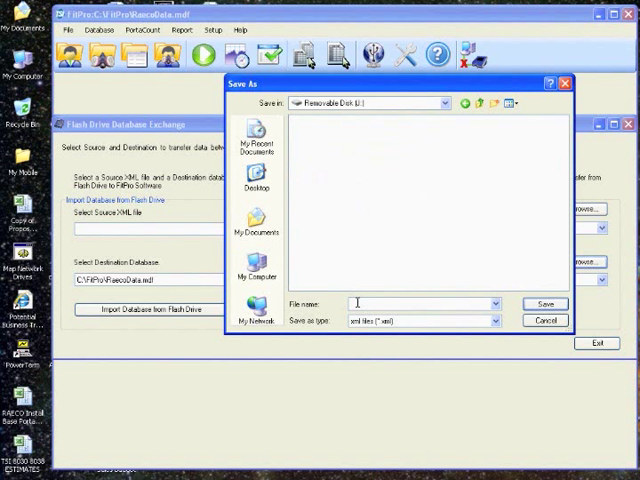
pyautogui.write('w')
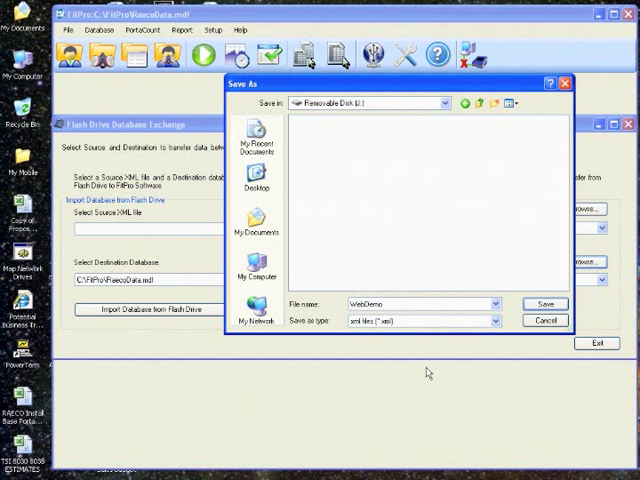
pyautogui.moveTo(450, 332)
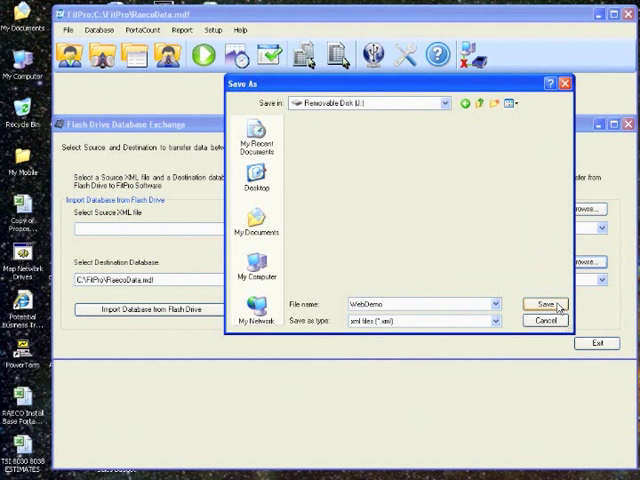
pyautogui.click(544, 304)
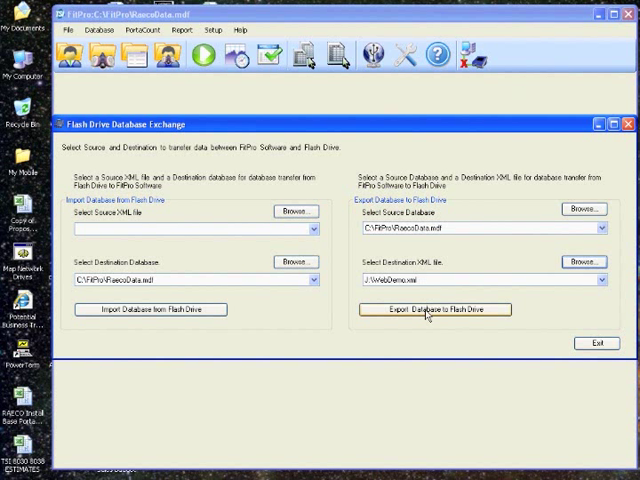
# Export the database to WebDemo.xml on the flash drive, then exit FitPro.
pyautogui.click(434, 308)
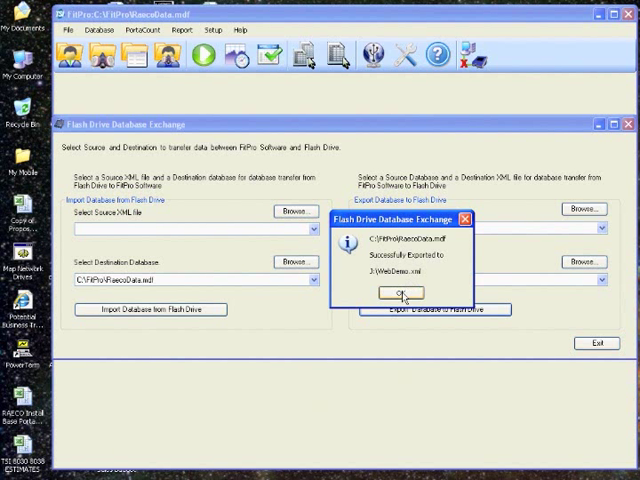
pyautogui.click(400, 292)
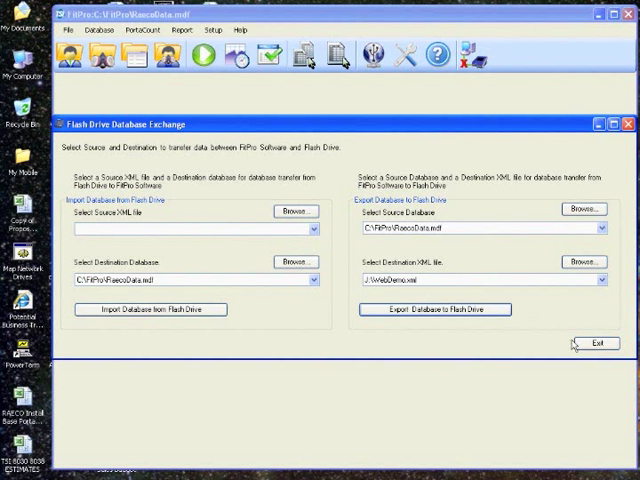
pyautogui.click(596, 344)
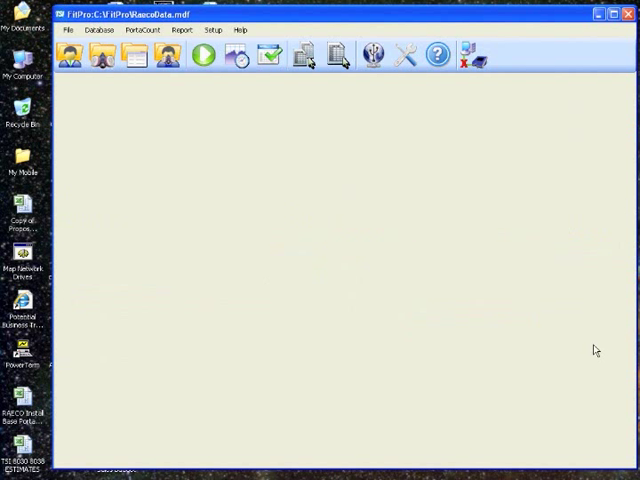
pyautogui.moveTo(476, 100)
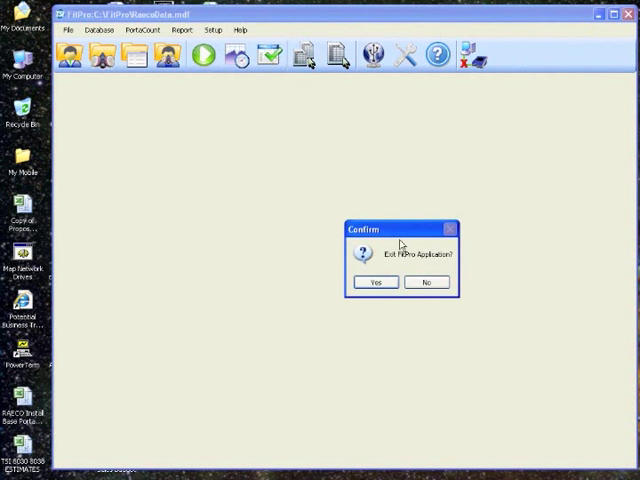
pyautogui.click(426, 280)
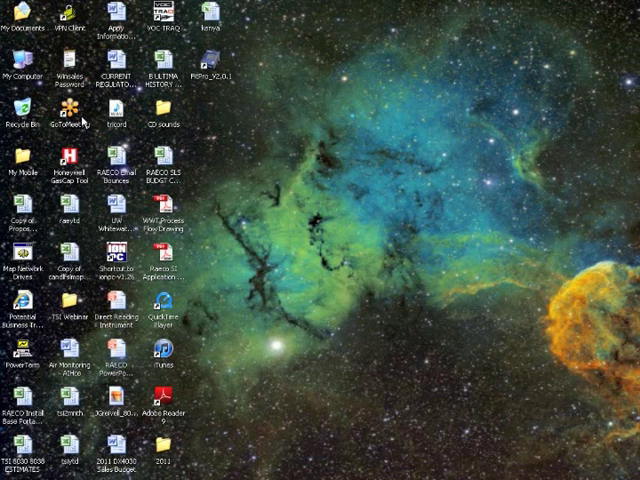
# Show the removable disk contents to confirm WebDemo.xml is present.
pyautogui.doubleClick(20, 72)
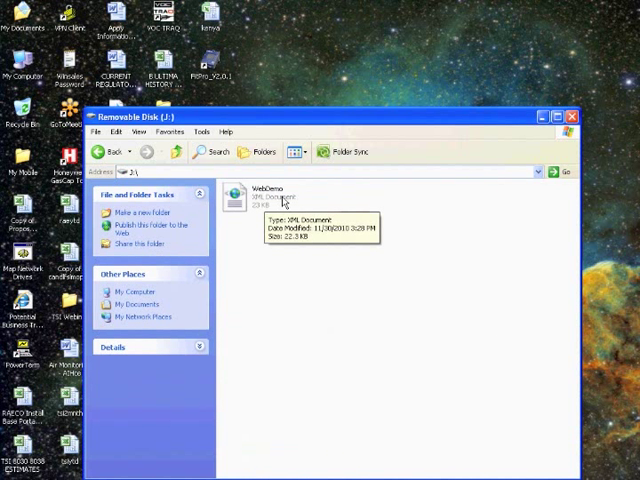
pyautogui.moveTo(464, 240)
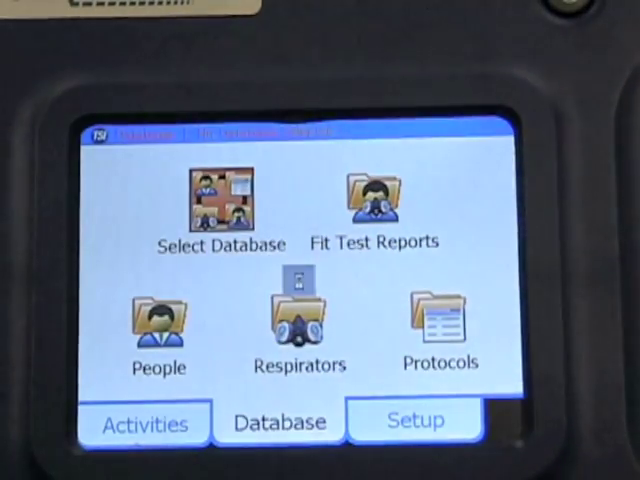
# Load the WebDemo database from the Available Databases list on PortaCount Pro.
pyautogui.click(220, 200)
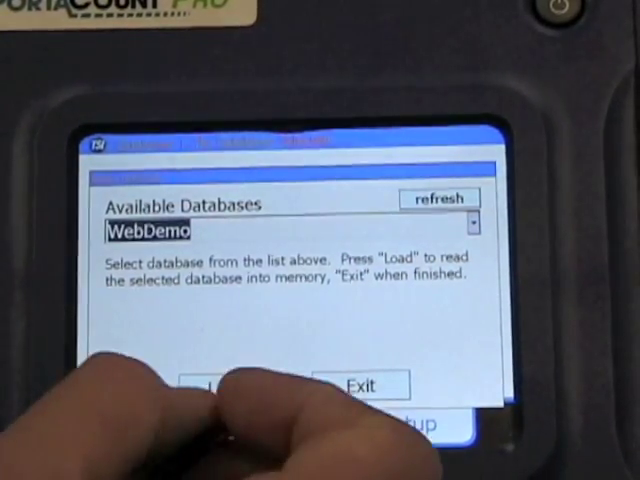
pyautogui.click(214, 384)
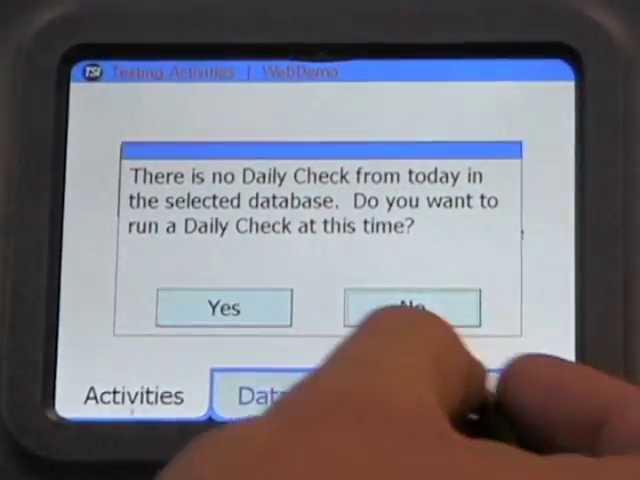
# Skip the Daily Check so the People list can be reached.
pyautogui.click(408, 308)
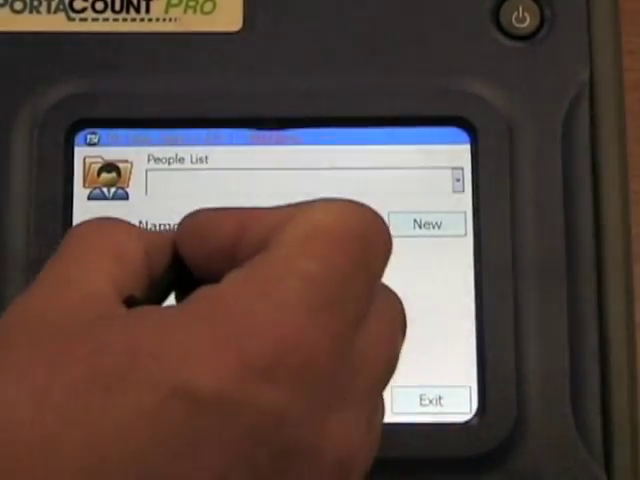
# Add a new person with last name TEST, ID 1234 and company abc, and save it.
pyautogui.click(428, 224)
pyautogui.write('TEST')
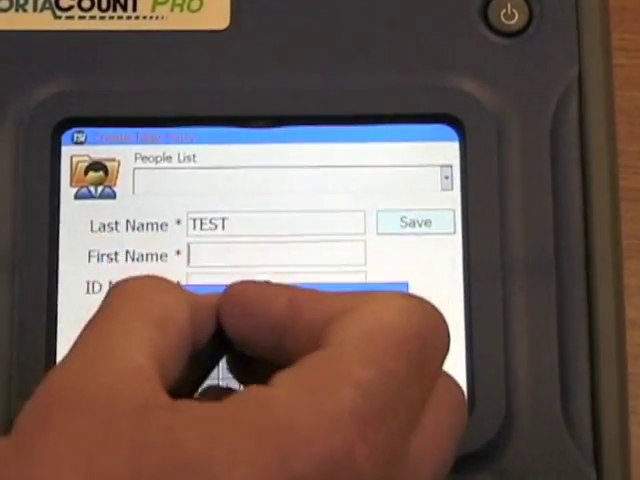
pyautogui.write('te')
pyautogui.write('abc')
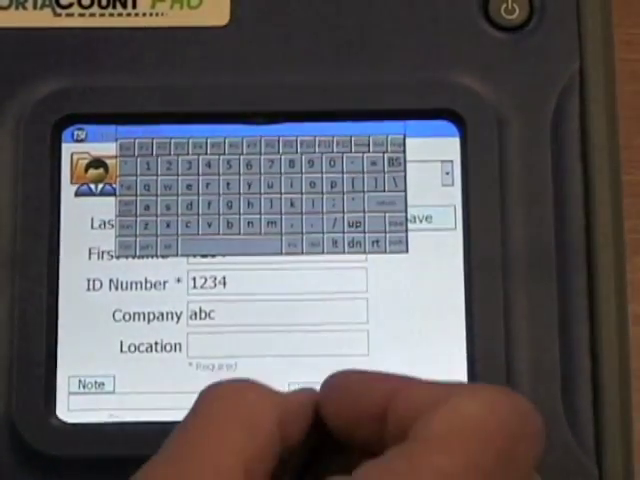
pyautogui.click(424, 216)
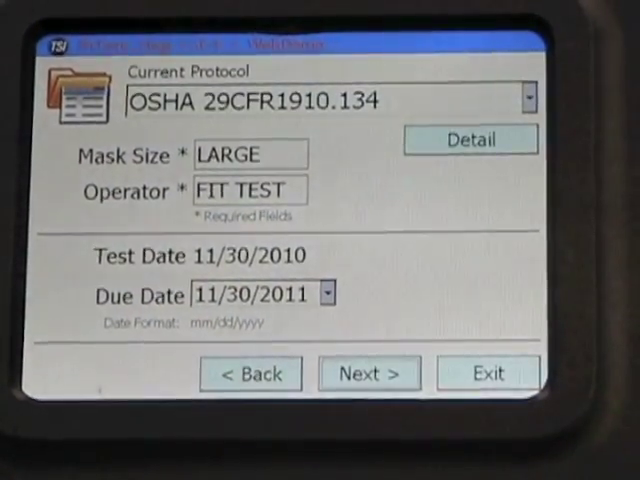
# Advance with OSHA 29CFR1910.134 protocol, LARGE mask and operator FIT TEST to the exercise screen.
pyautogui.click(368, 372)
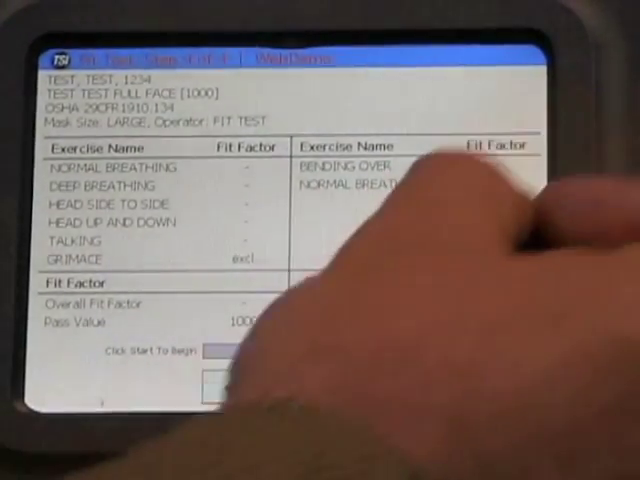